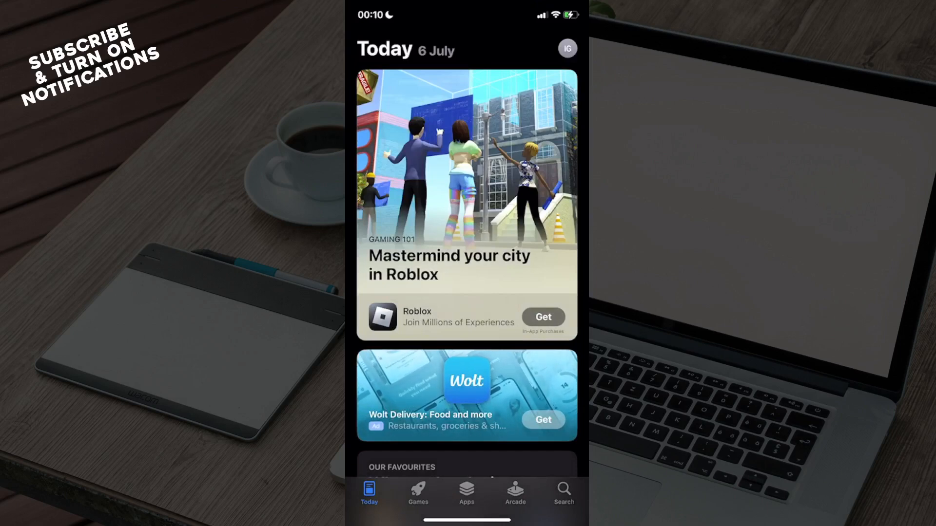
# Step: Search the App Store for 'stra', then return to the Home Screen
pyautogui.click(561, 492)
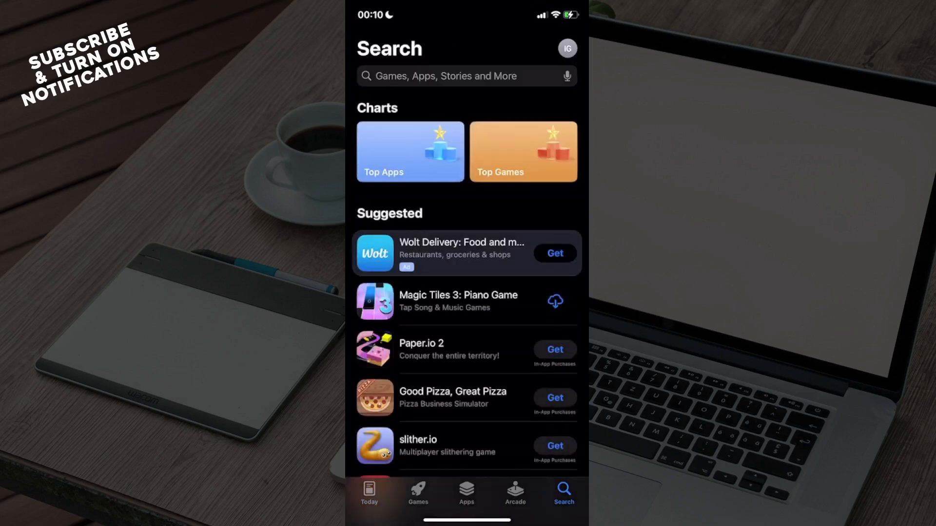
pyautogui.click(465, 76)
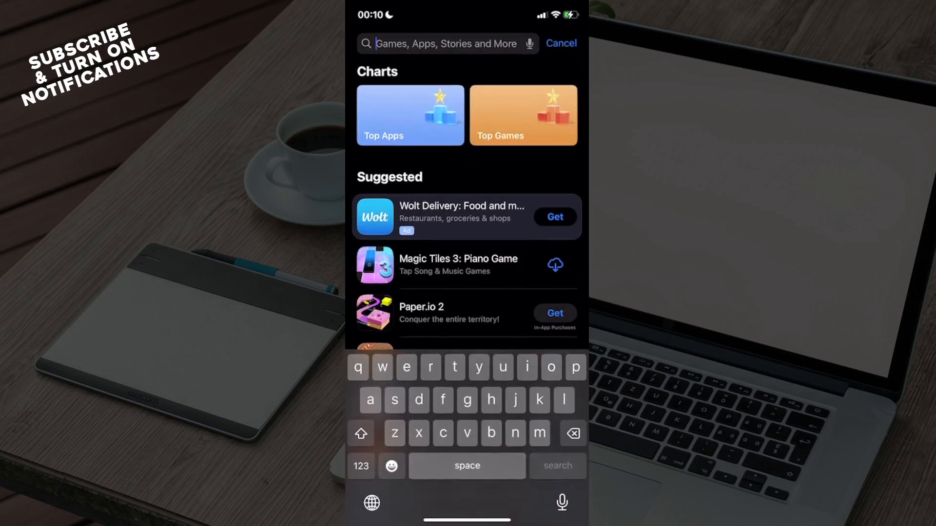
pyautogui.write('stra')
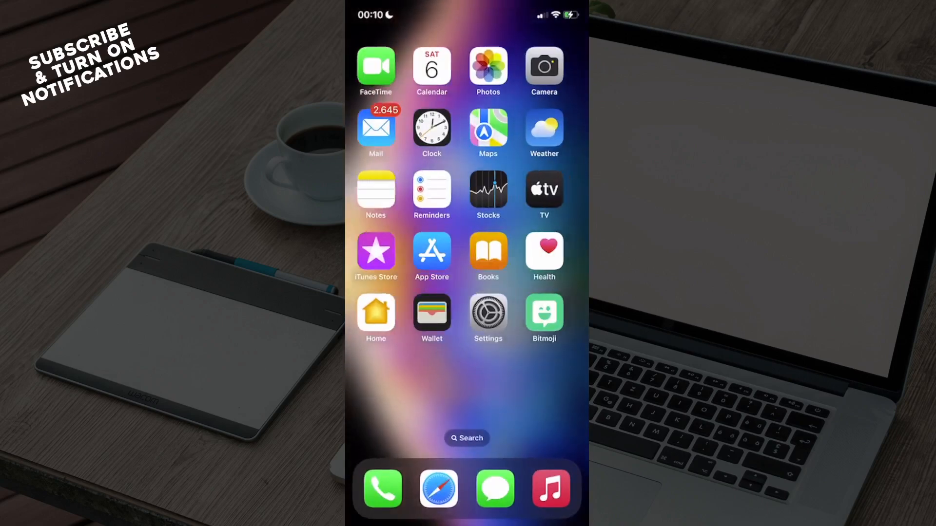
# Step: Swipe to the next Home Screen page and launch Strava
pyautogui.hscroll(-3)
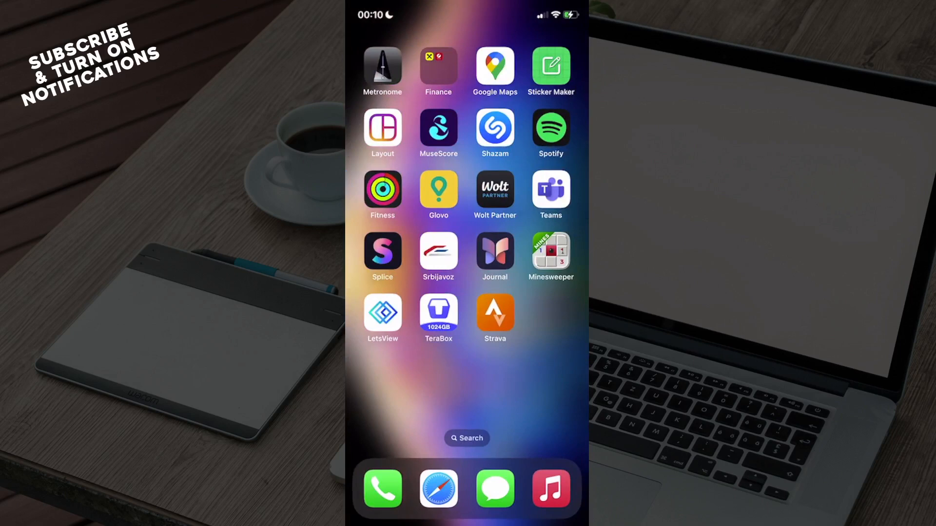
pyautogui.click(494, 314)
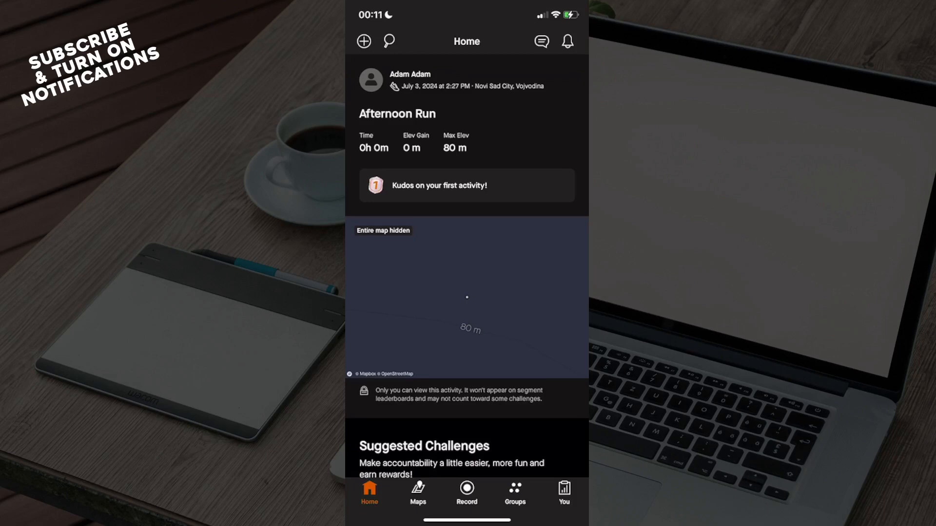
# Step: Open the Afternoon Run activity from the You profile page
pyautogui.click(563, 494)
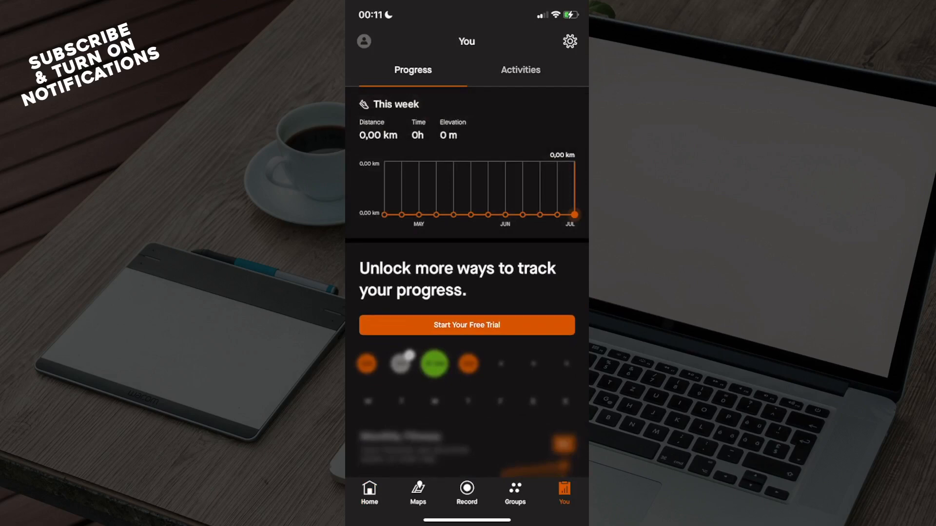
pyautogui.click(519, 70)
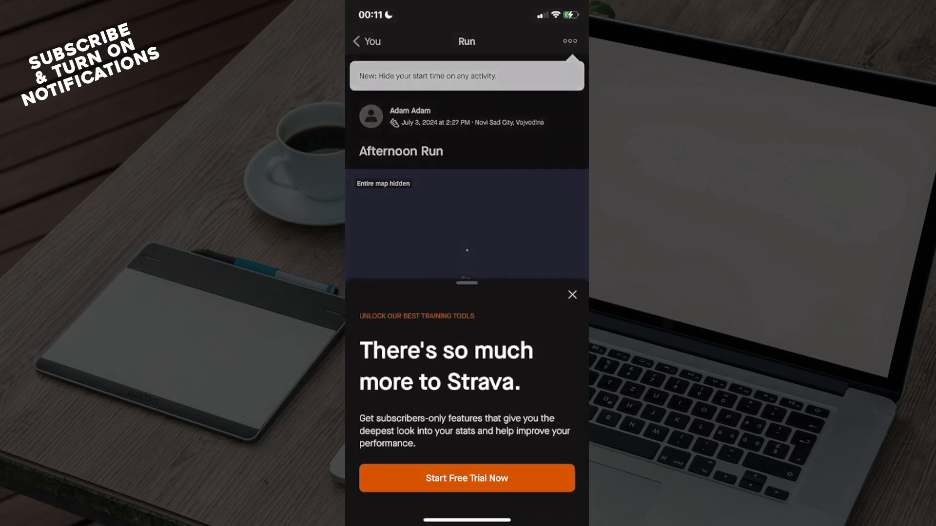
# Step: Dismiss the subscription prompt and choose Edit Activity from the three-dots menu
pyautogui.click(570, 295)
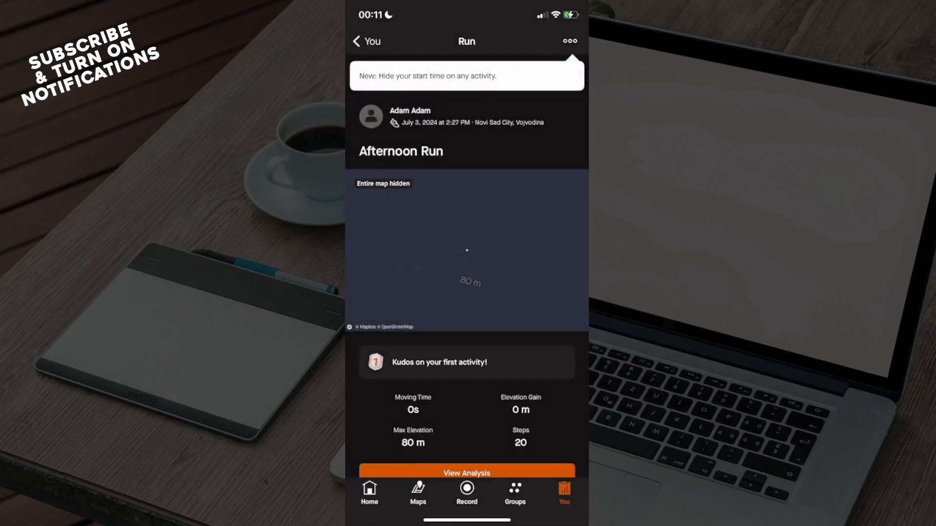
pyautogui.click(568, 41)
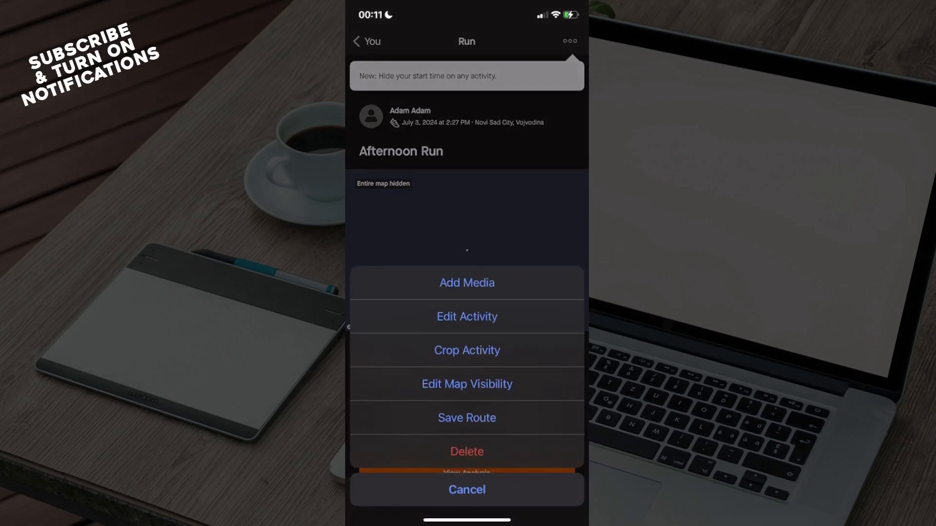
pyautogui.click(466, 316)
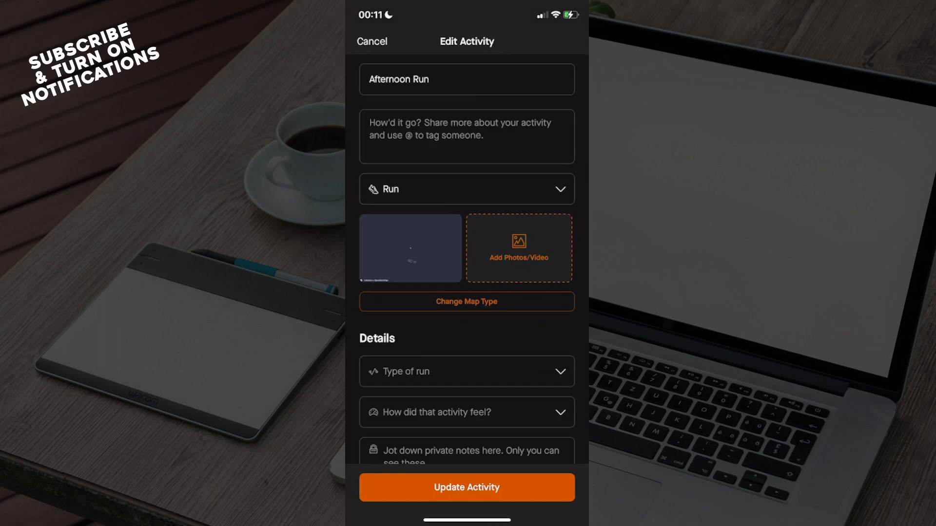
# Step: Scroll the Edit Activity form to Visibility, then exit to the Home Screen
pyautogui.scroll(-3)
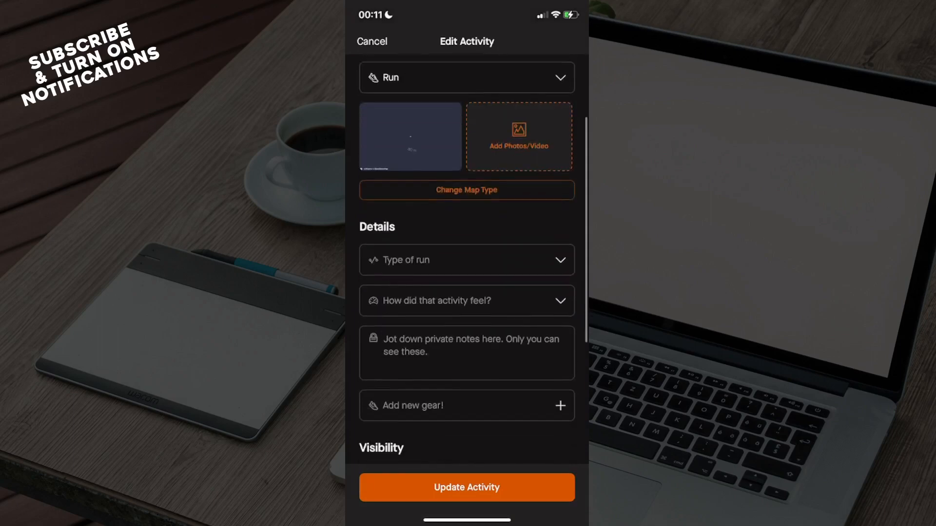
pyautogui.scroll(-3)
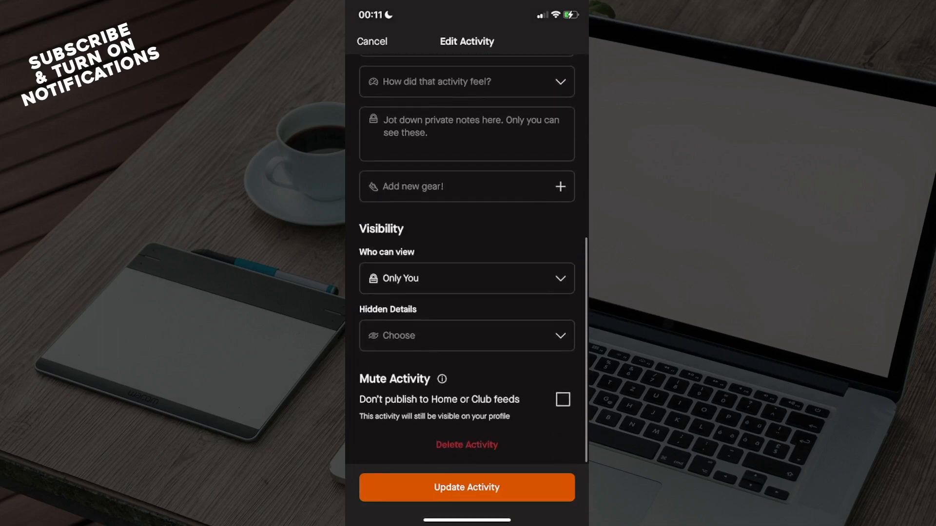
pyautogui.scroll(-3)
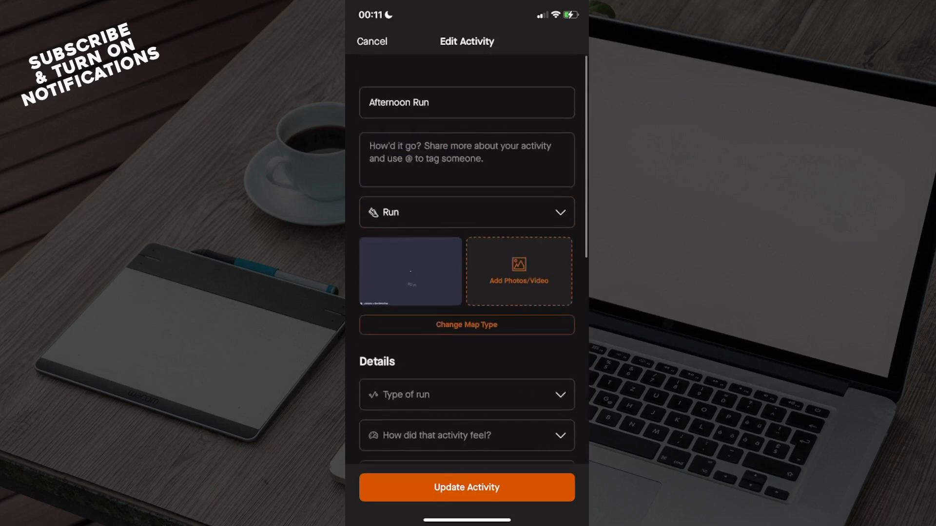
pyautogui.click(466, 487)
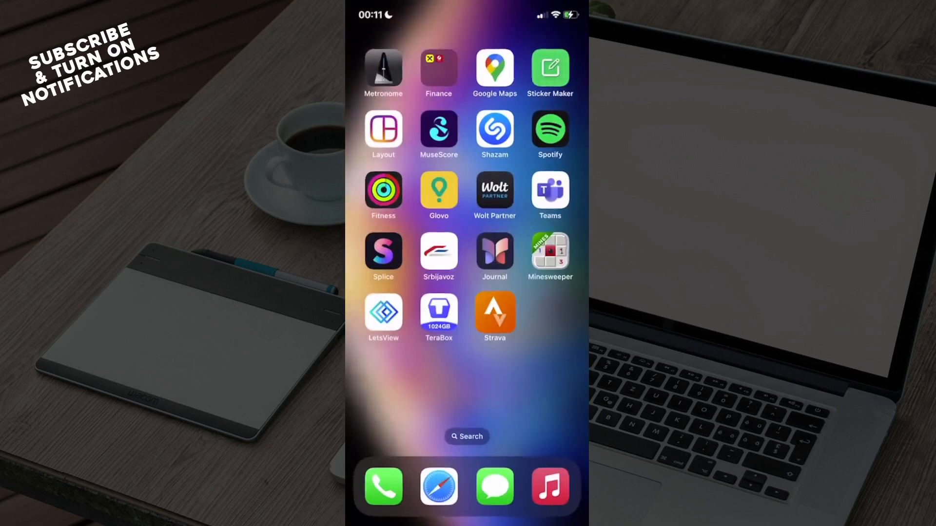
pyautogui.hscroll(-3)
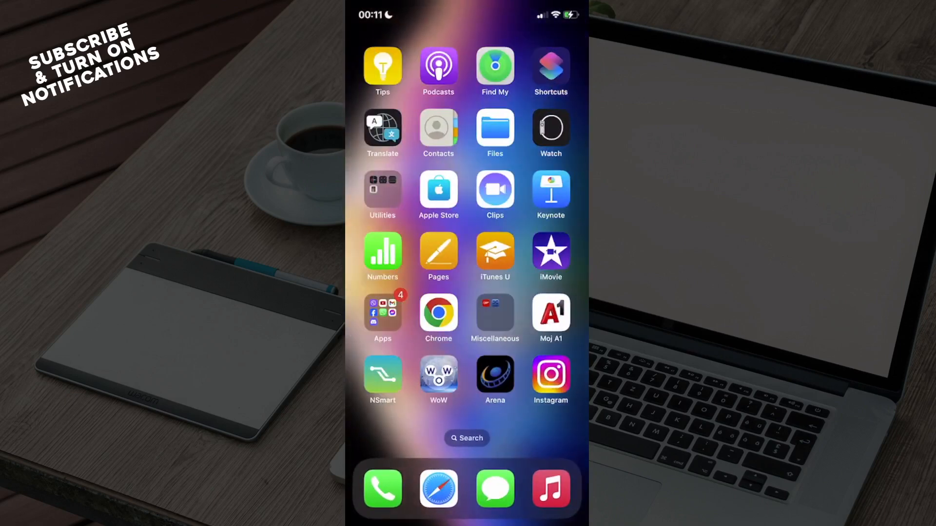